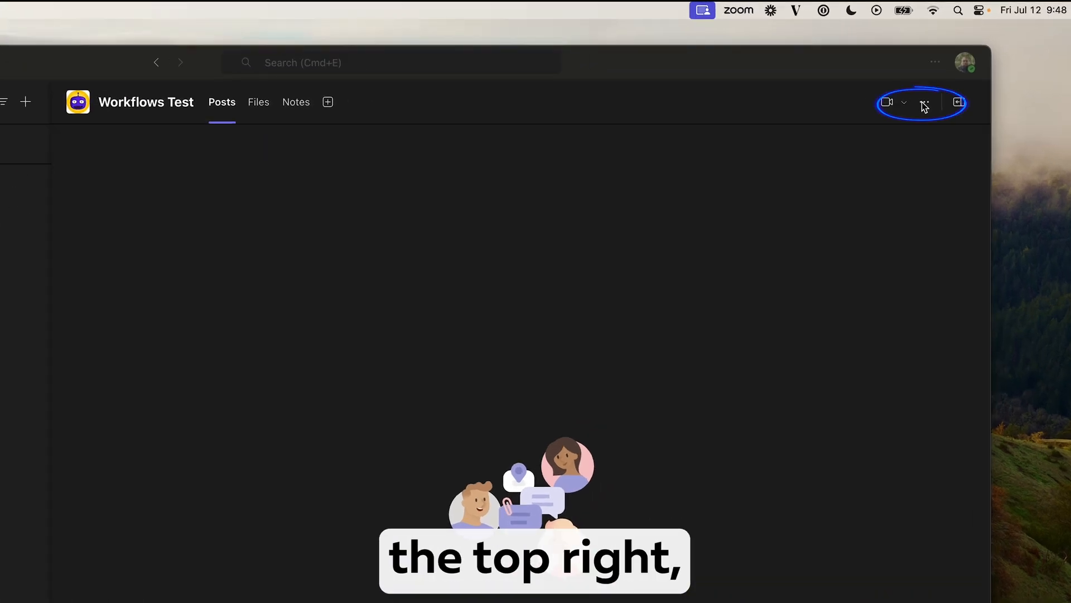
- Bring up the Workflows list for the Workflows Test channel from its more-options menu
{"action": "left_click", "coordinate": [924, 102]}
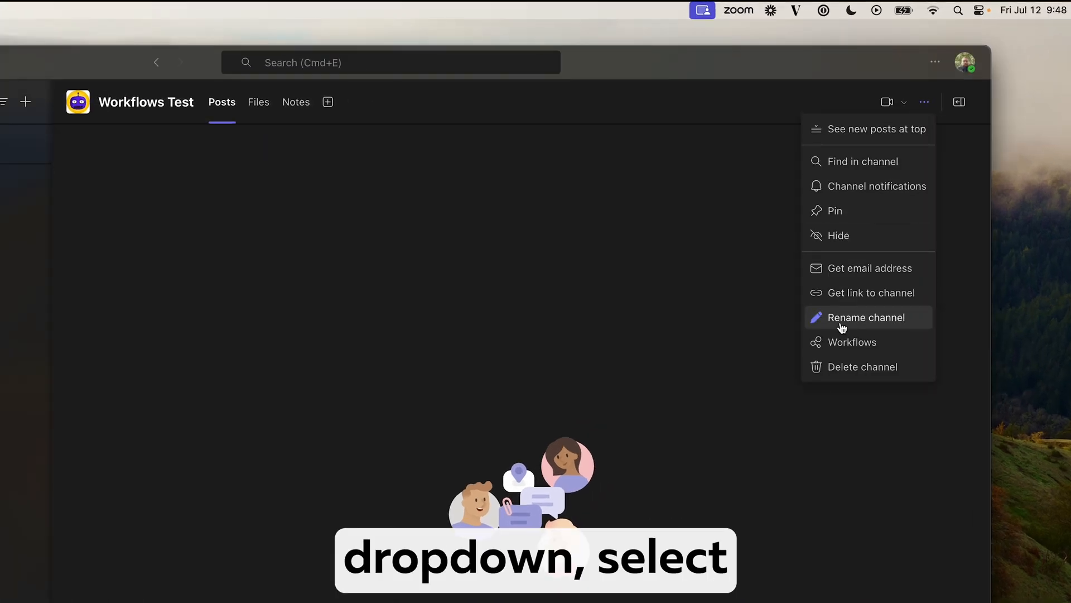
{"action": "left_click", "coordinate": [851, 342]}
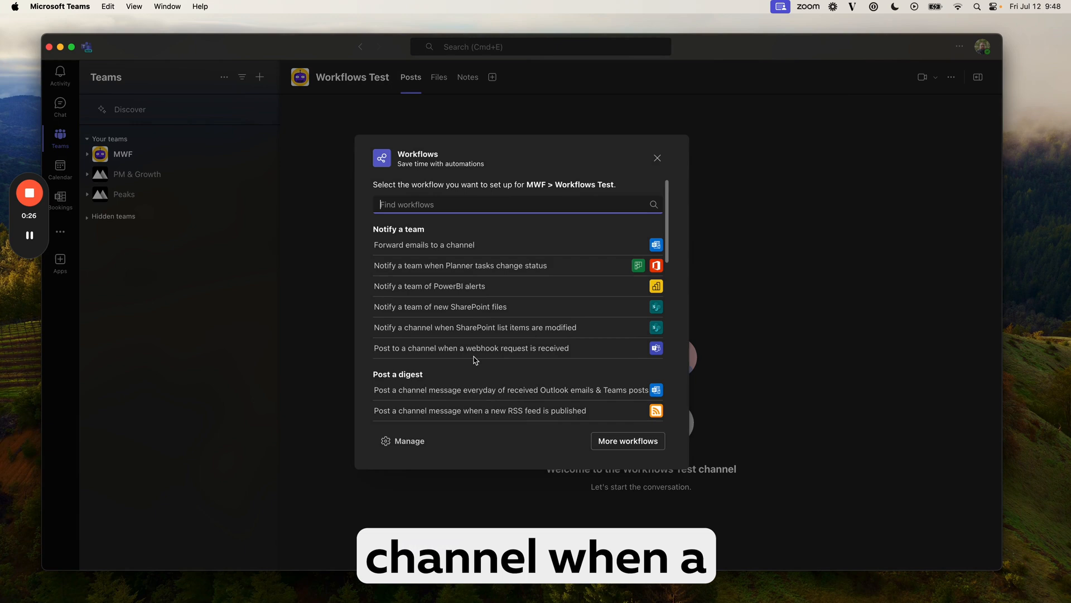
- Start the post-to-channel-on-webhook template and name the workflow 'Webhook Test'
{"action": "left_click", "coordinate": [471, 348]}
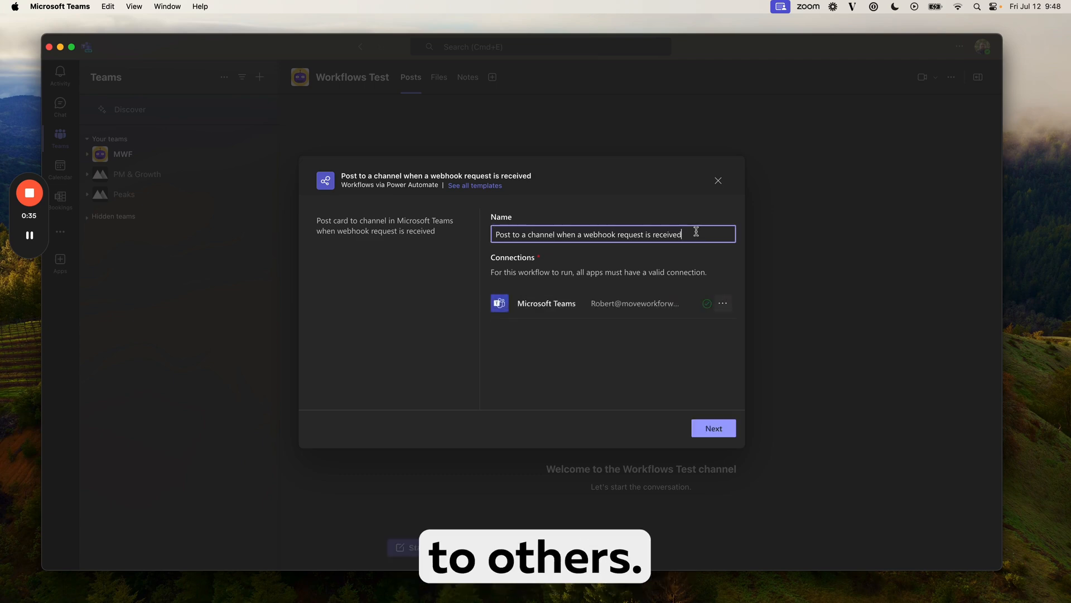
{"action": "type", "text": "Webhook Test"}
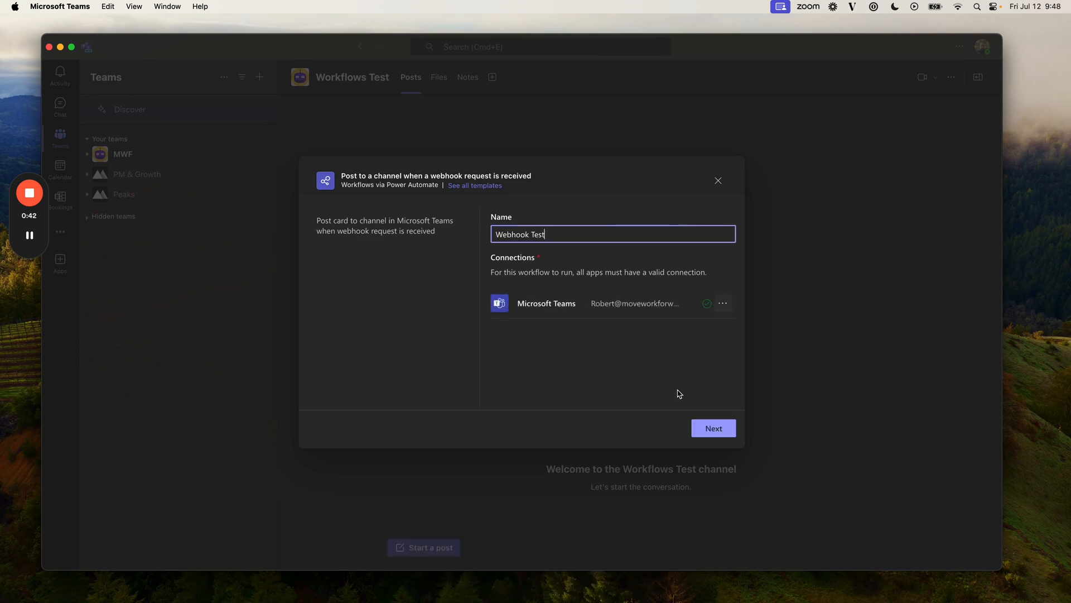
- Target the MWF team's Workflows Test channel and add the workflow
{"action": "left_click", "coordinate": [715, 428]}
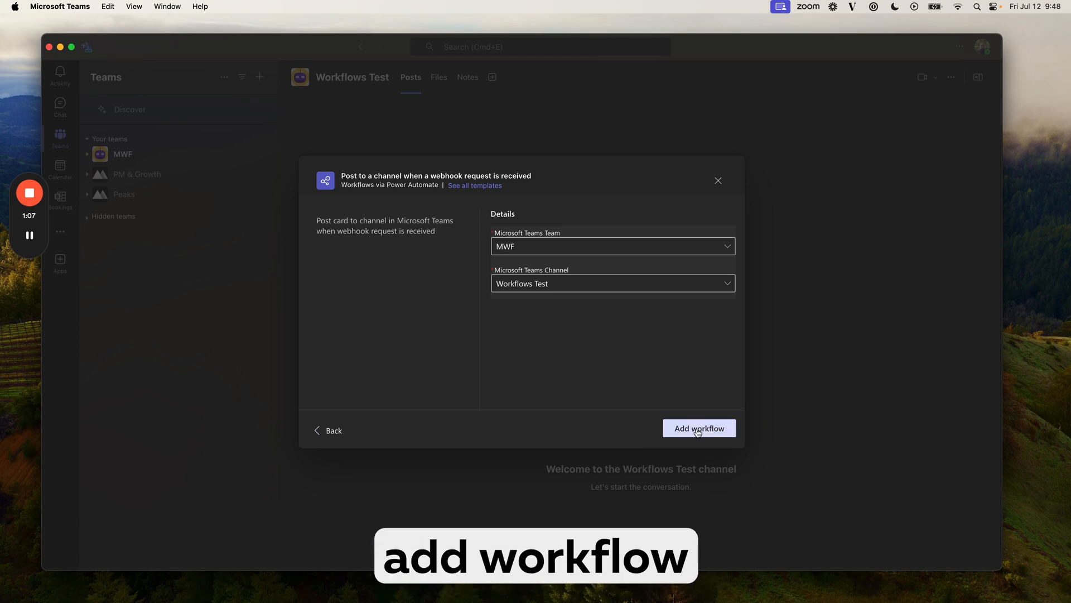
{"action": "left_click", "coordinate": [699, 429]}
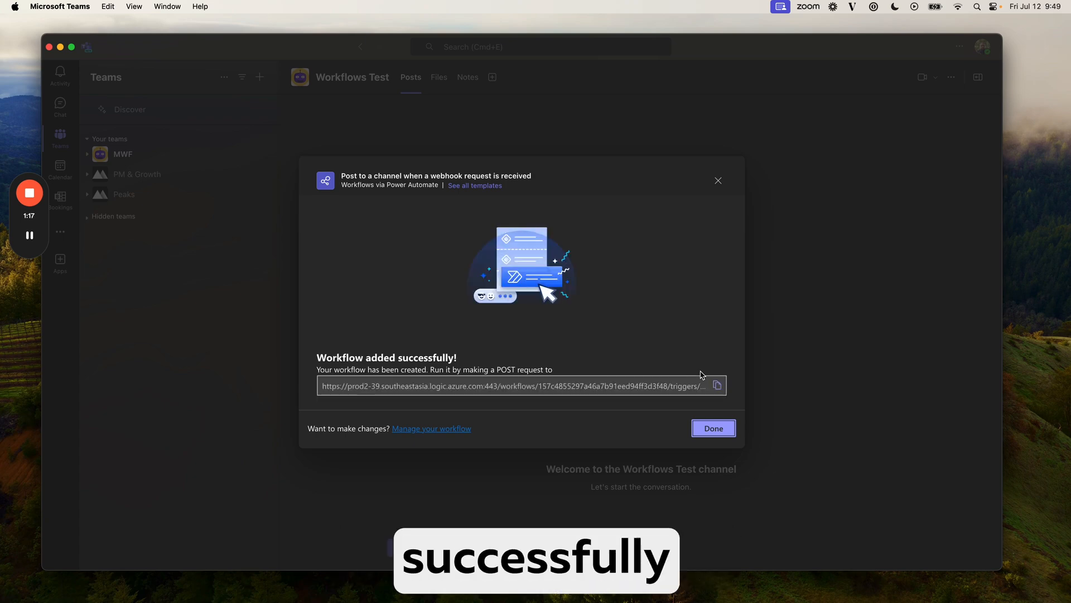
{"action": "mouse_move", "coordinate": [723, 389]}
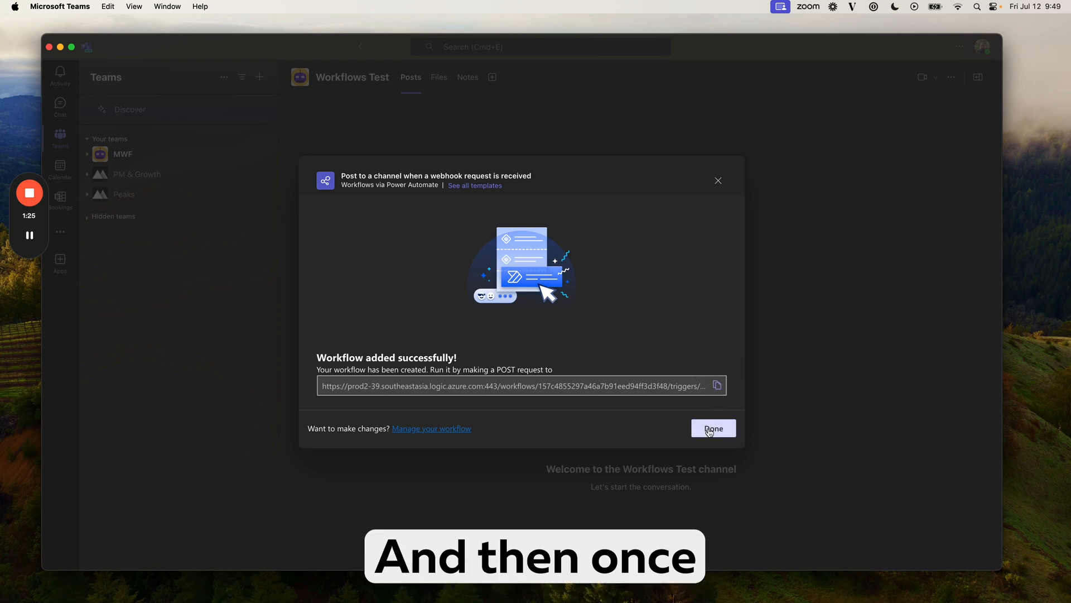
- Dismiss the success dialog with the generated POST URL and return to the channel
{"action": "left_click", "coordinate": [713, 428]}
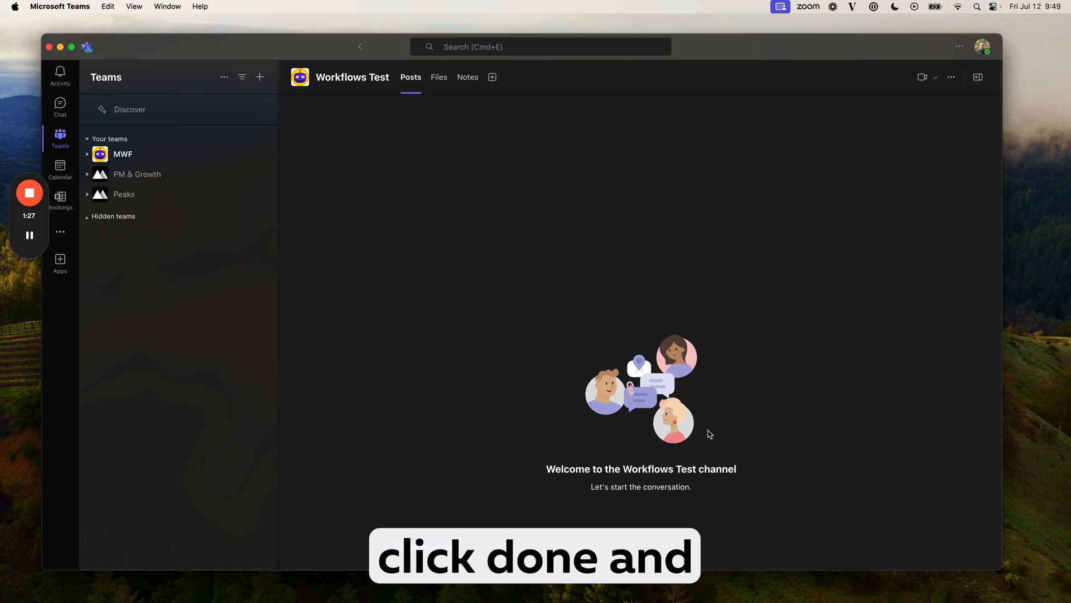